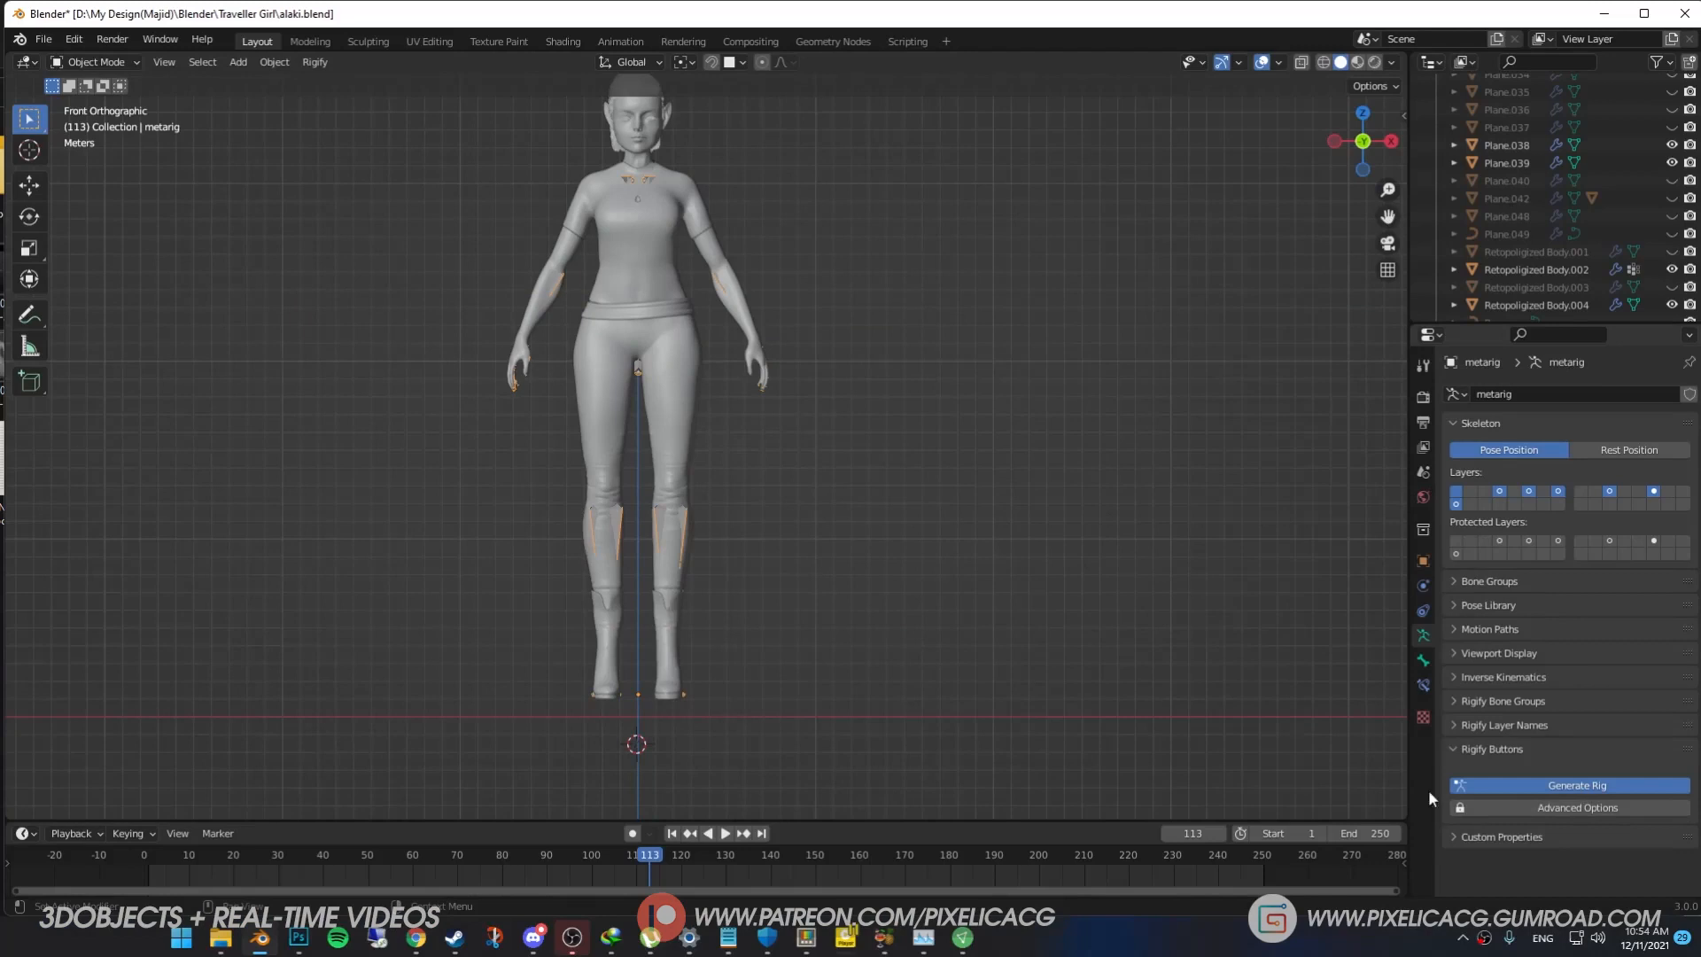
Generate the rig, delete the undersized result, and apply All Transforms to the metarig.
{"action": "left_click", "coordinate": [1577, 785]}
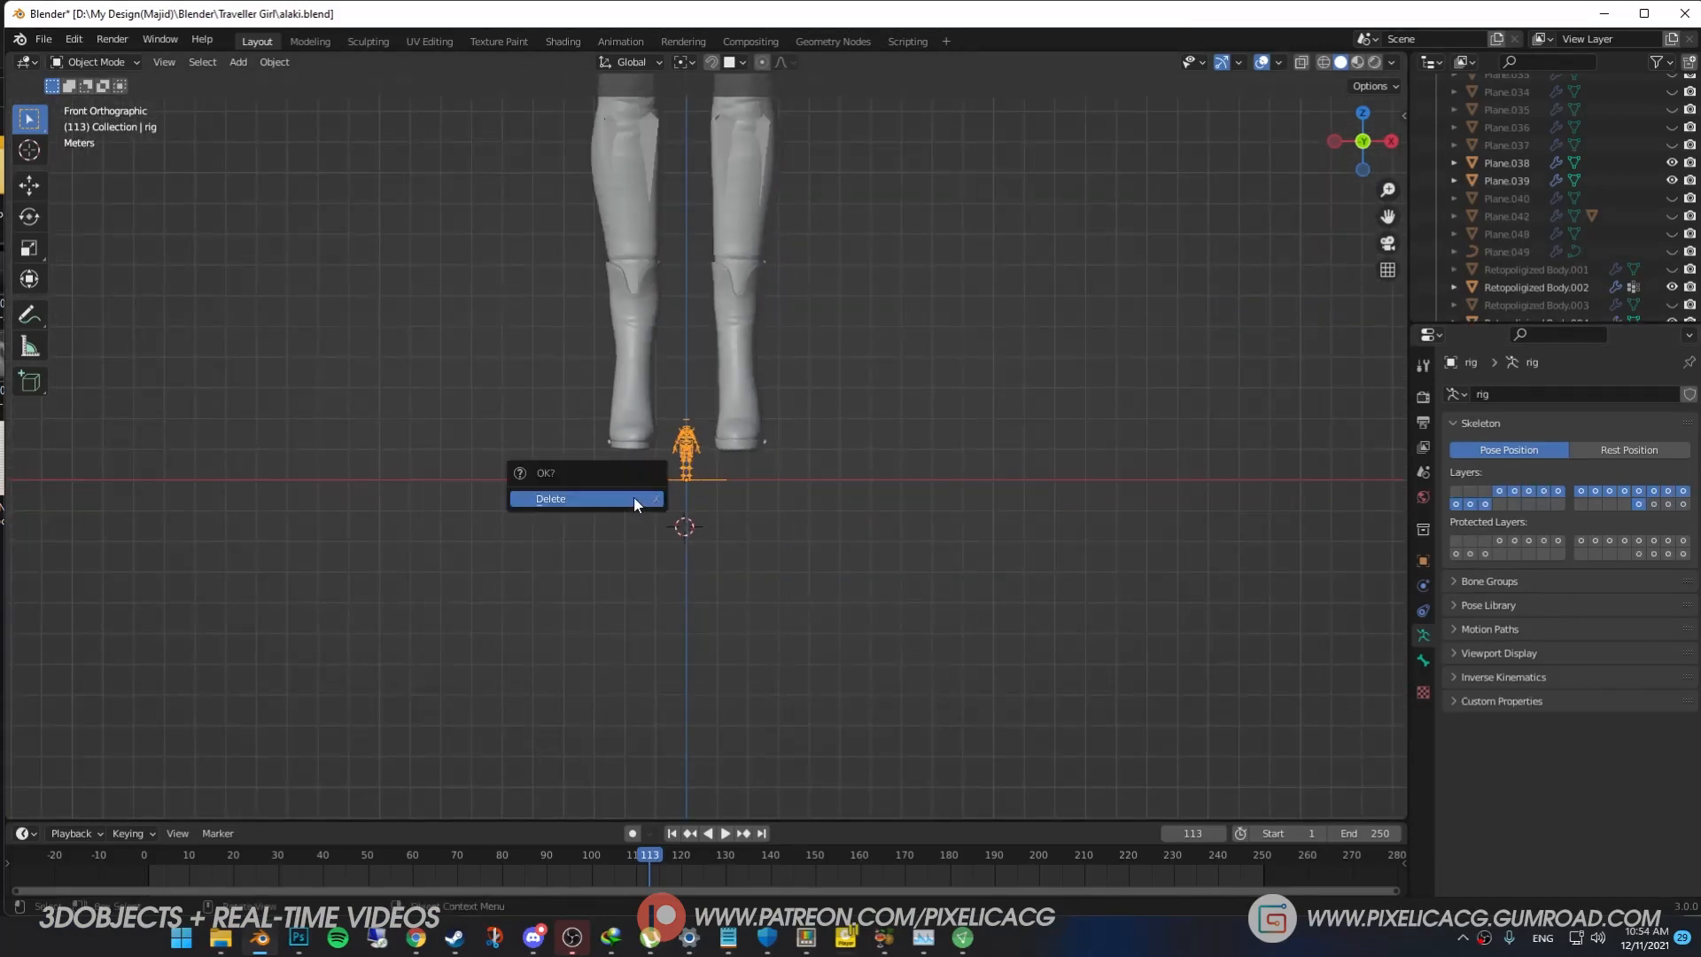
{"action": "left_click", "coordinate": [549, 498]}
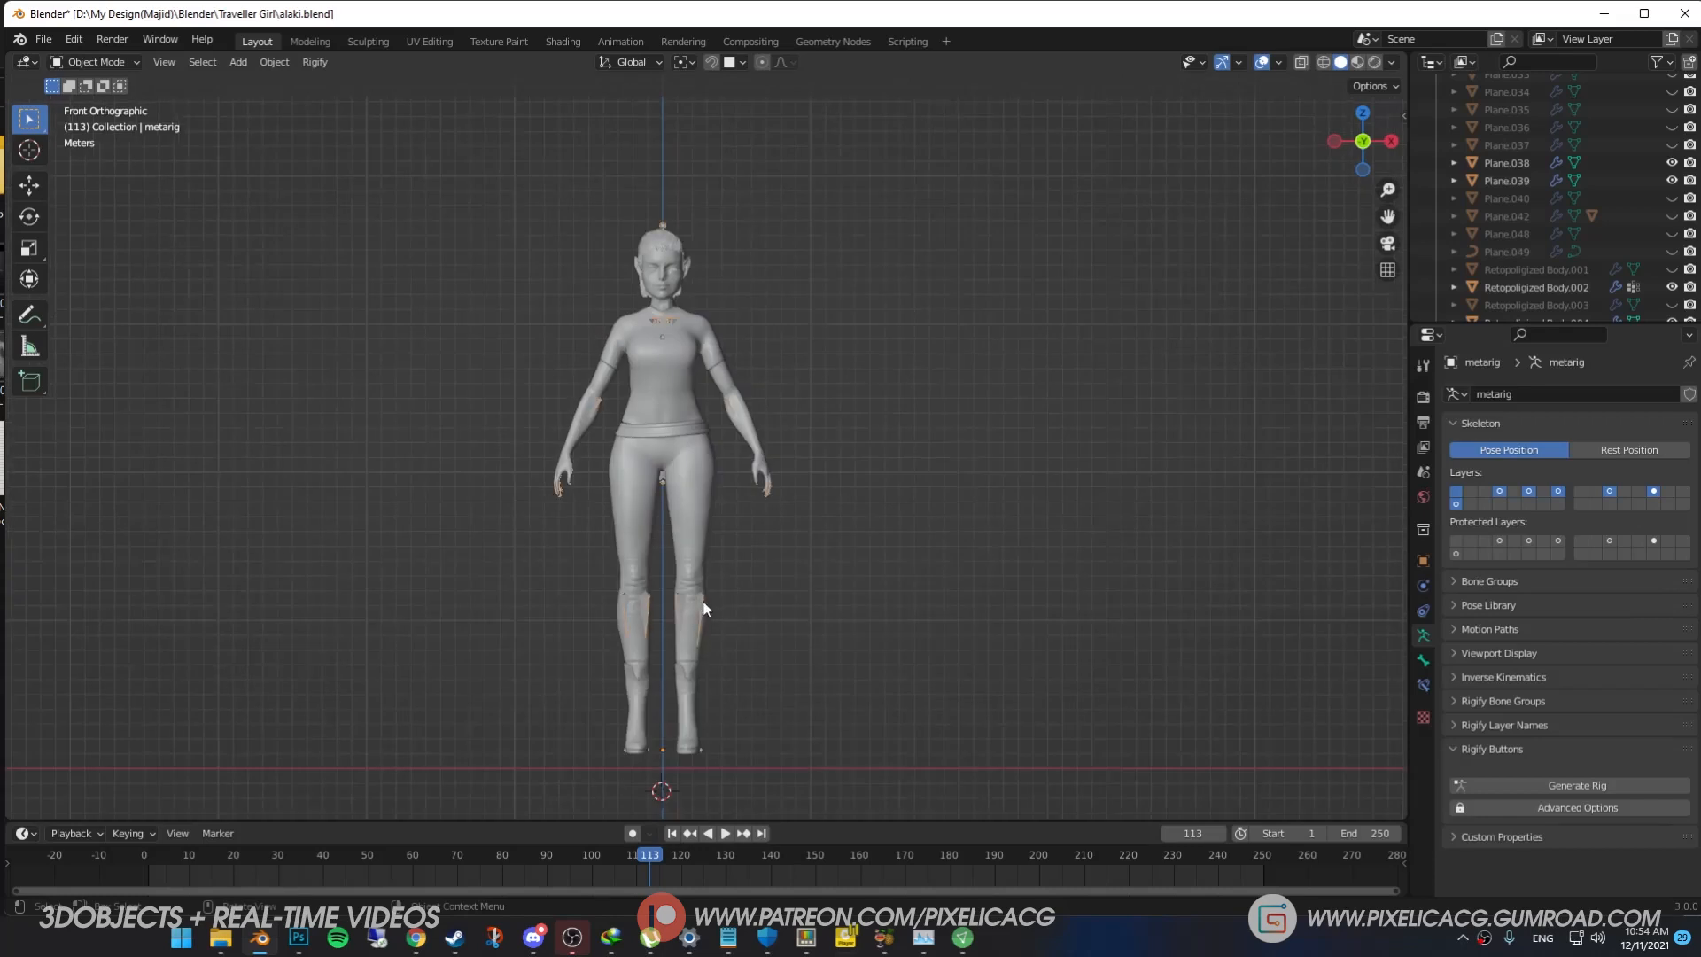
{"action": "key", "text": "ctrl+a"}
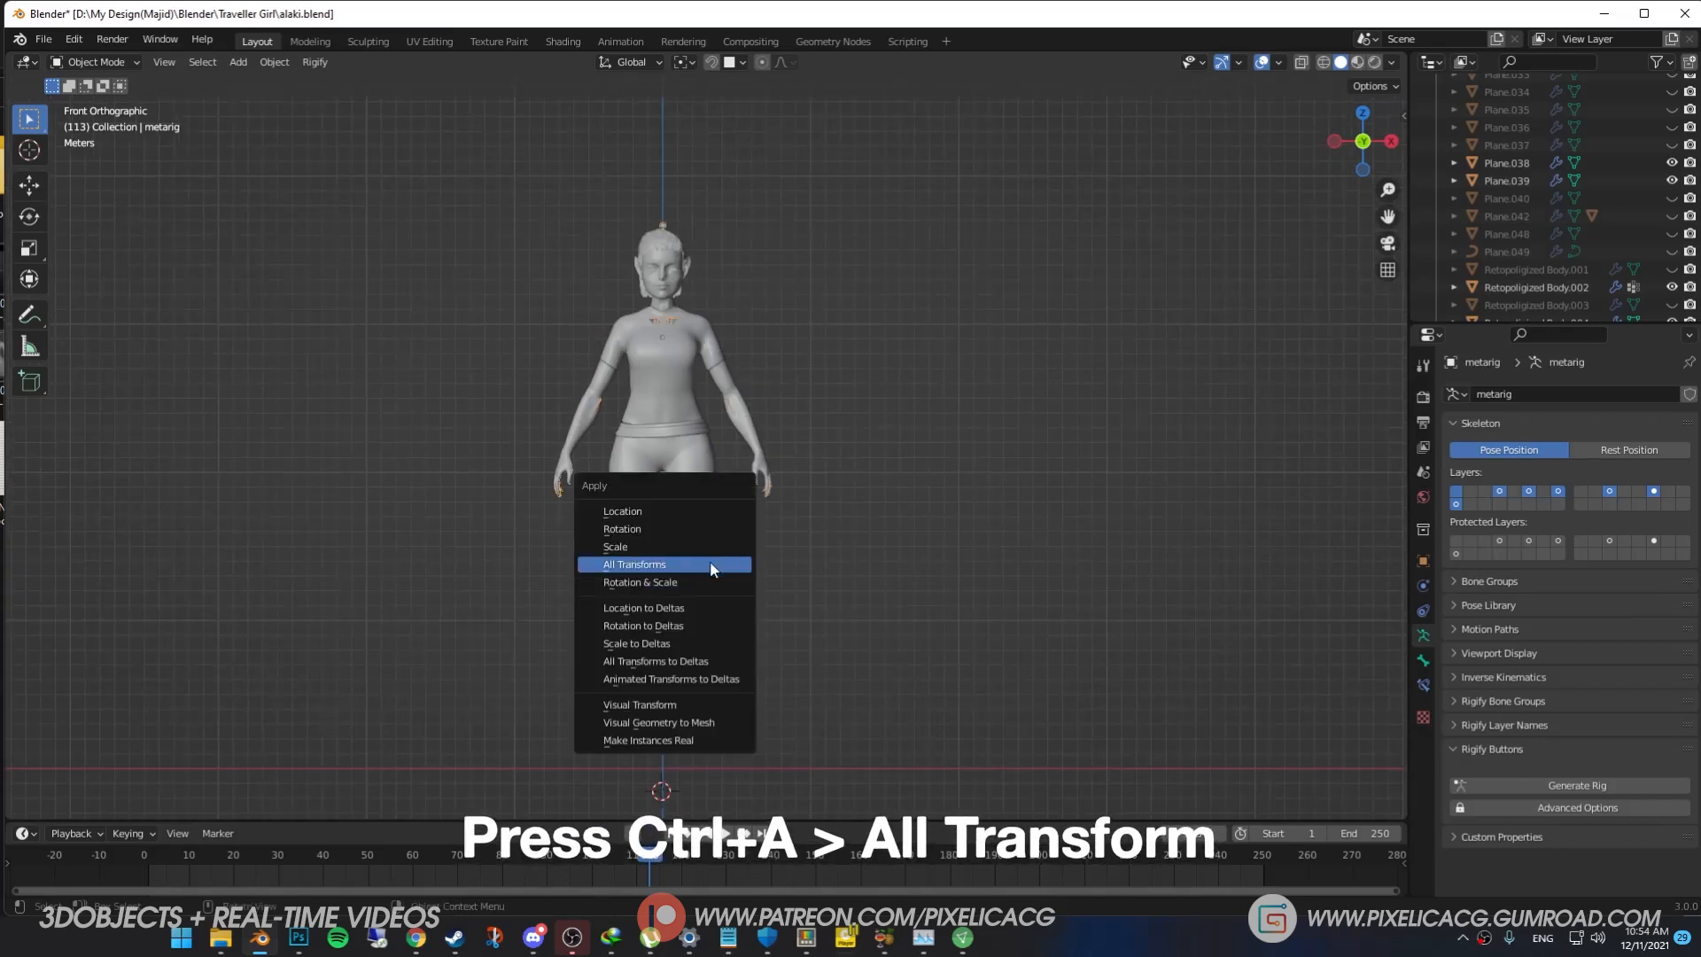
{"action": "left_click", "coordinate": [634, 564]}
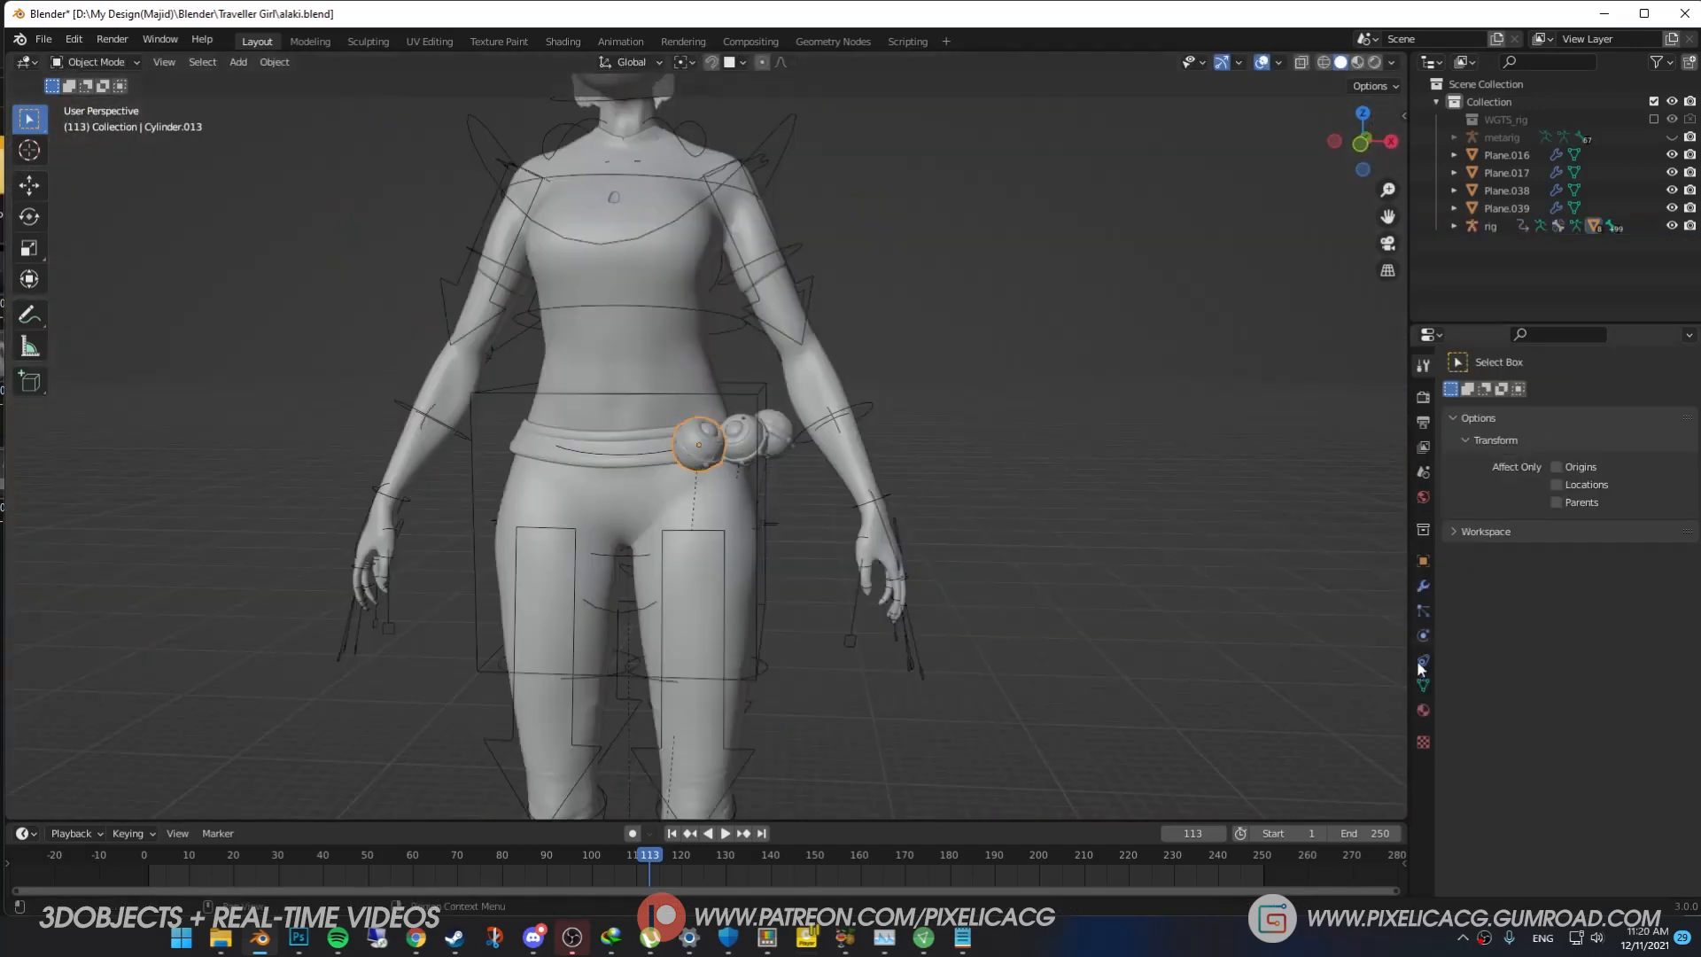
Parent the belt sphere accessory to the rig's torso bone with Ctrl+P > Bone.
{"action": "left_click", "coordinate": [1423, 586]}
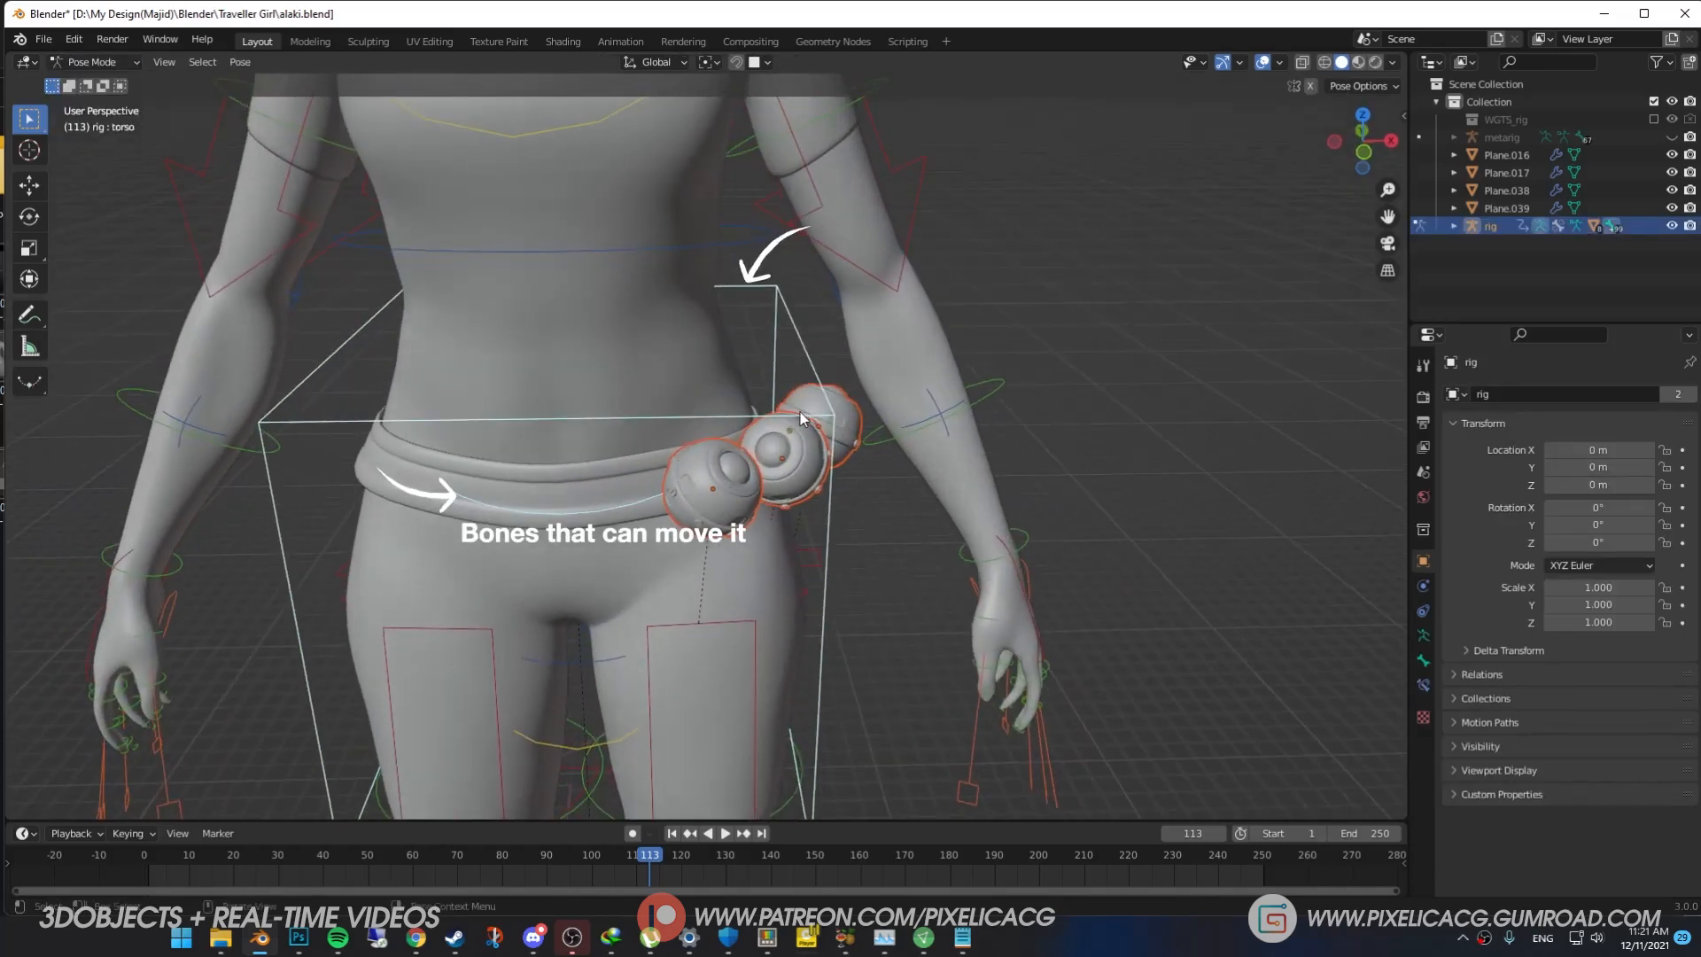
{"action": "key", "text": "ctrl+p"}
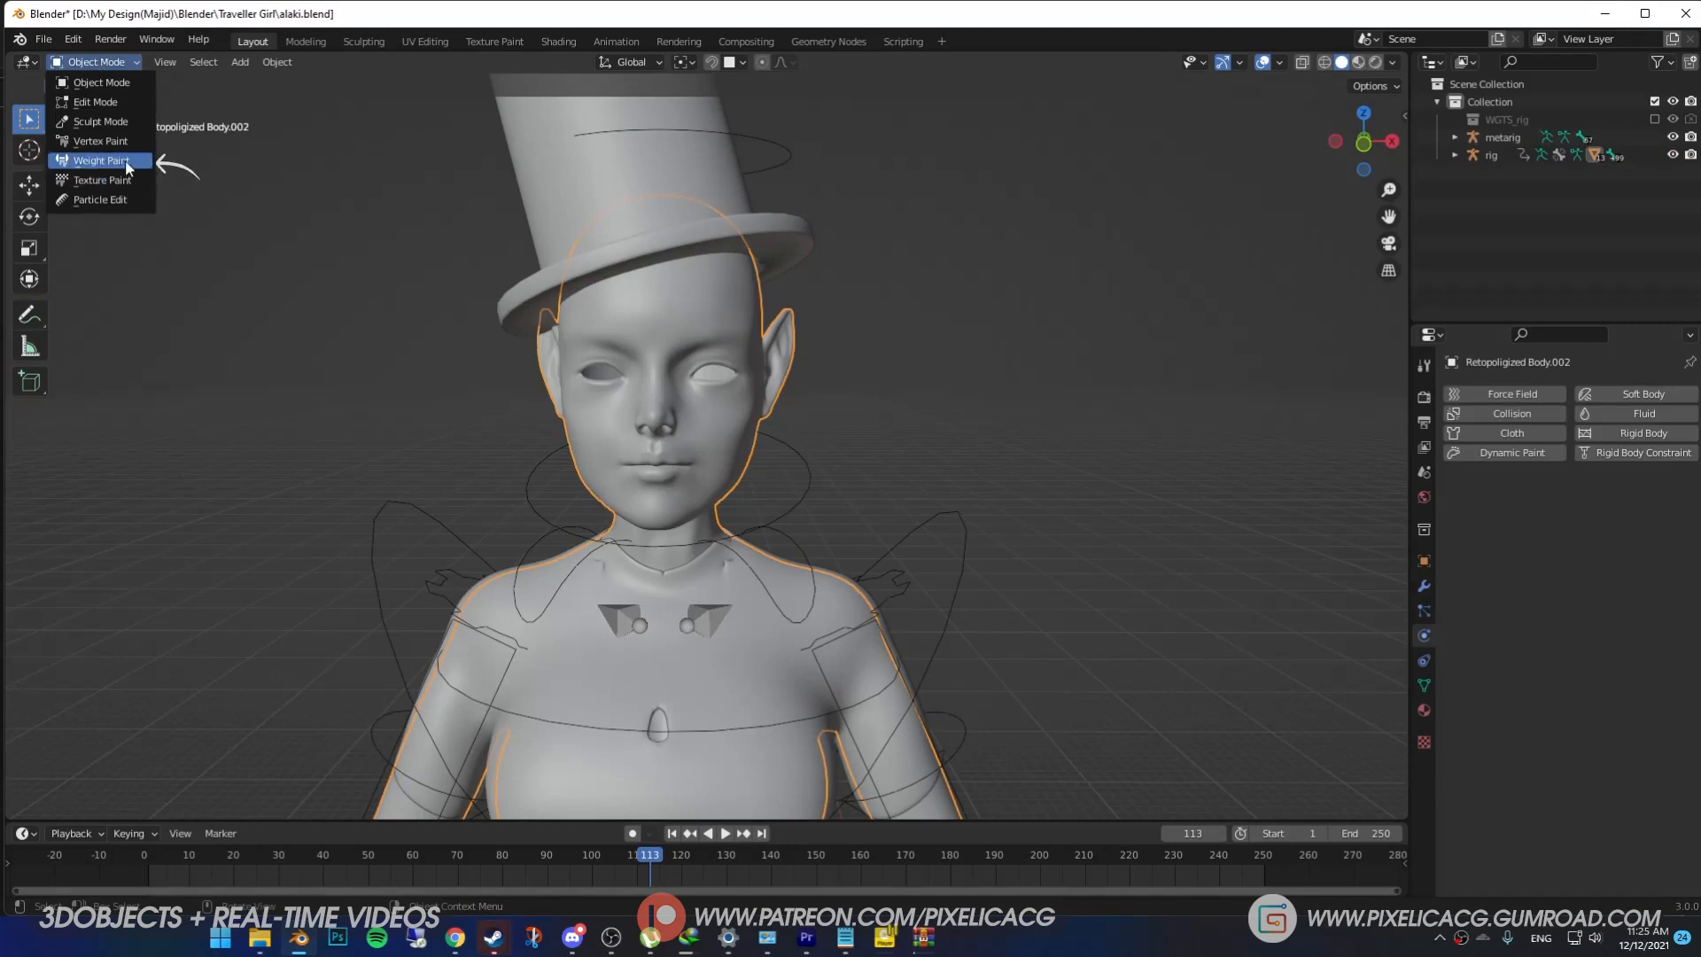
Inspect the DEF-spine.006 vertex group's head influence in Weight Paint, then return to Object Mode.
{"action": "left_click", "coordinate": [101, 161]}
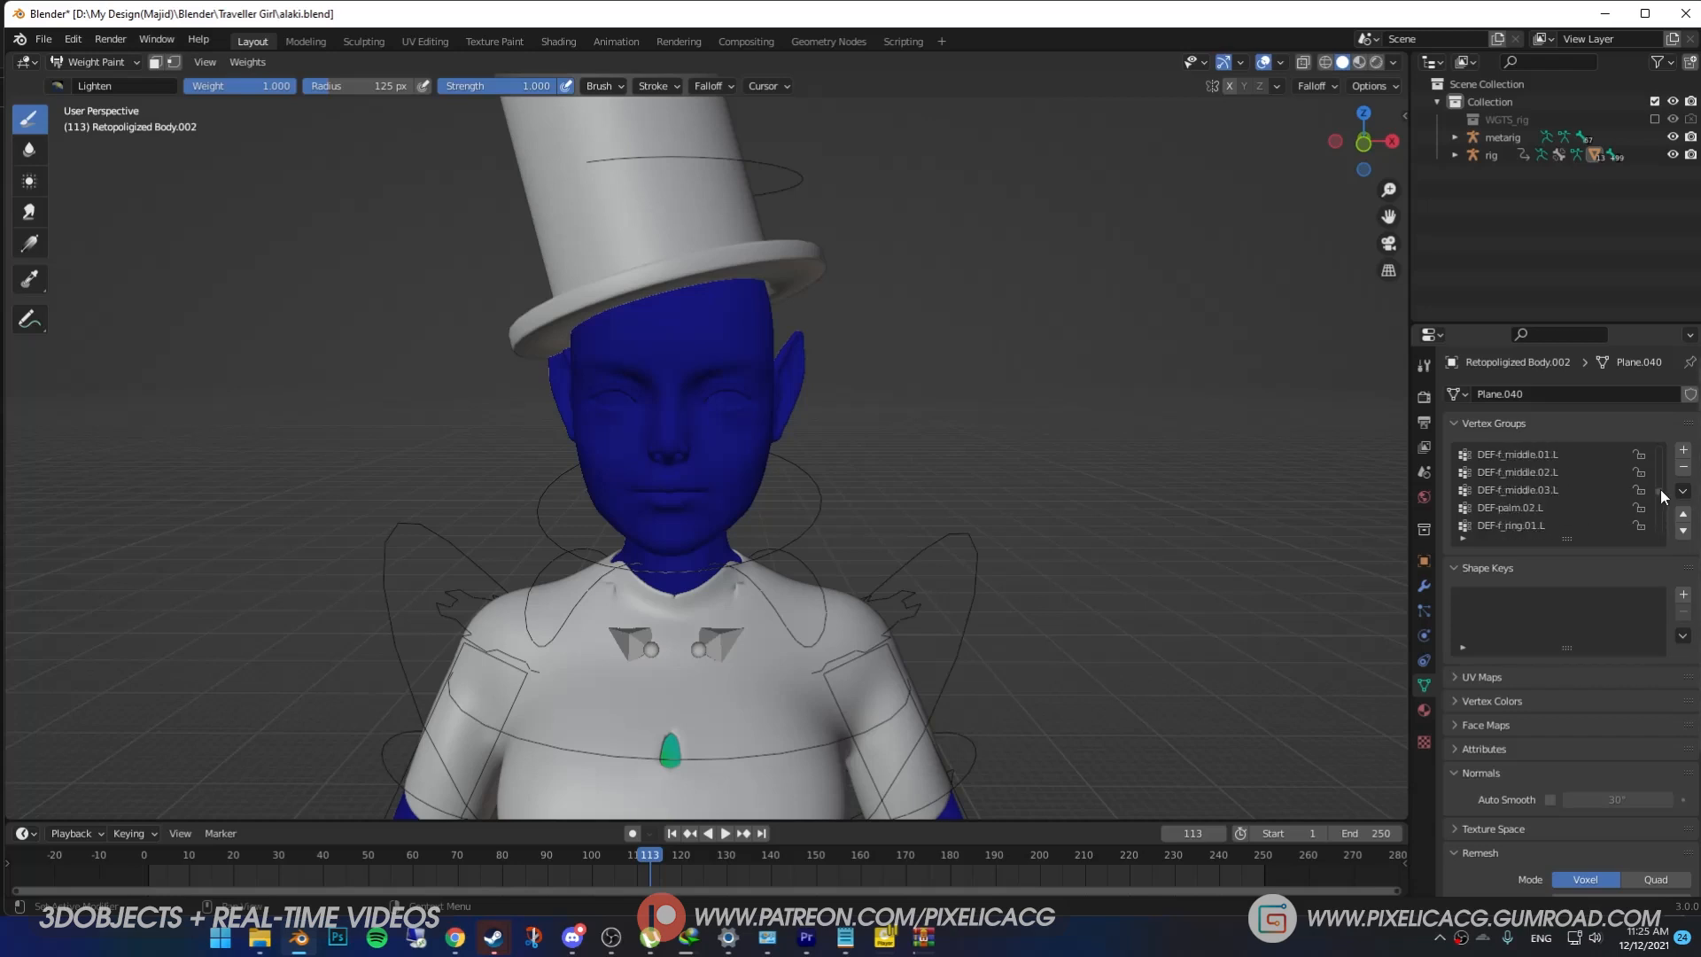
{"action": "left_click", "coordinate": [1508, 471]}
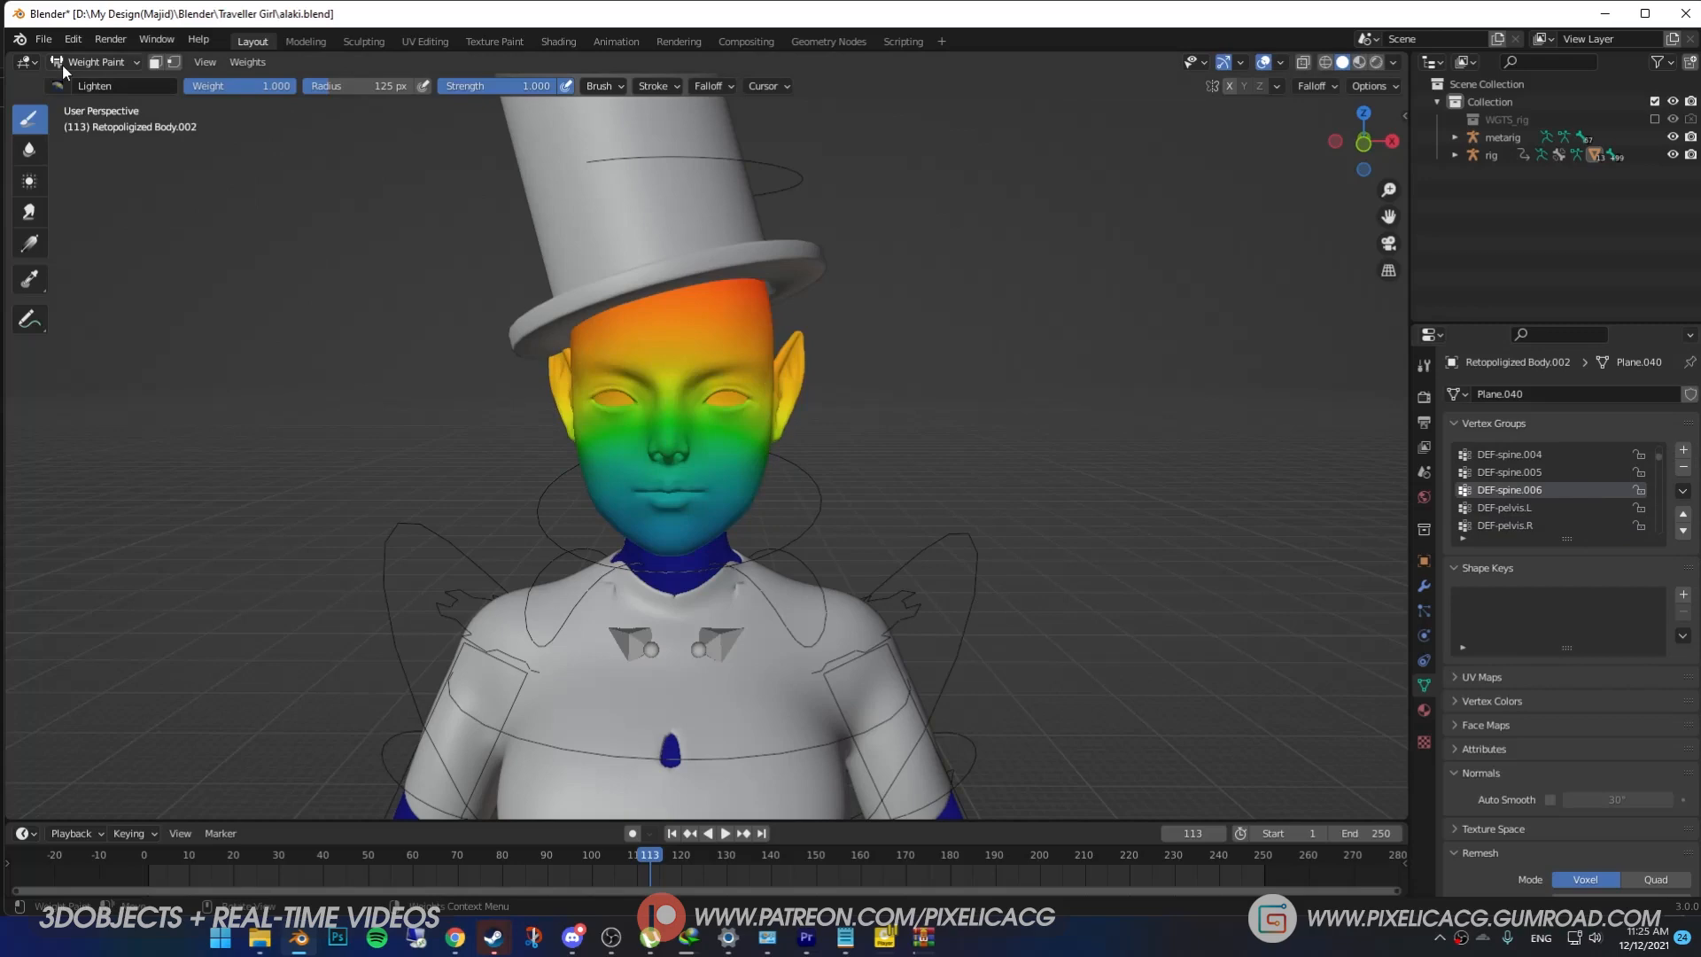
{"action": "left_click", "coordinate": [57, 62]}
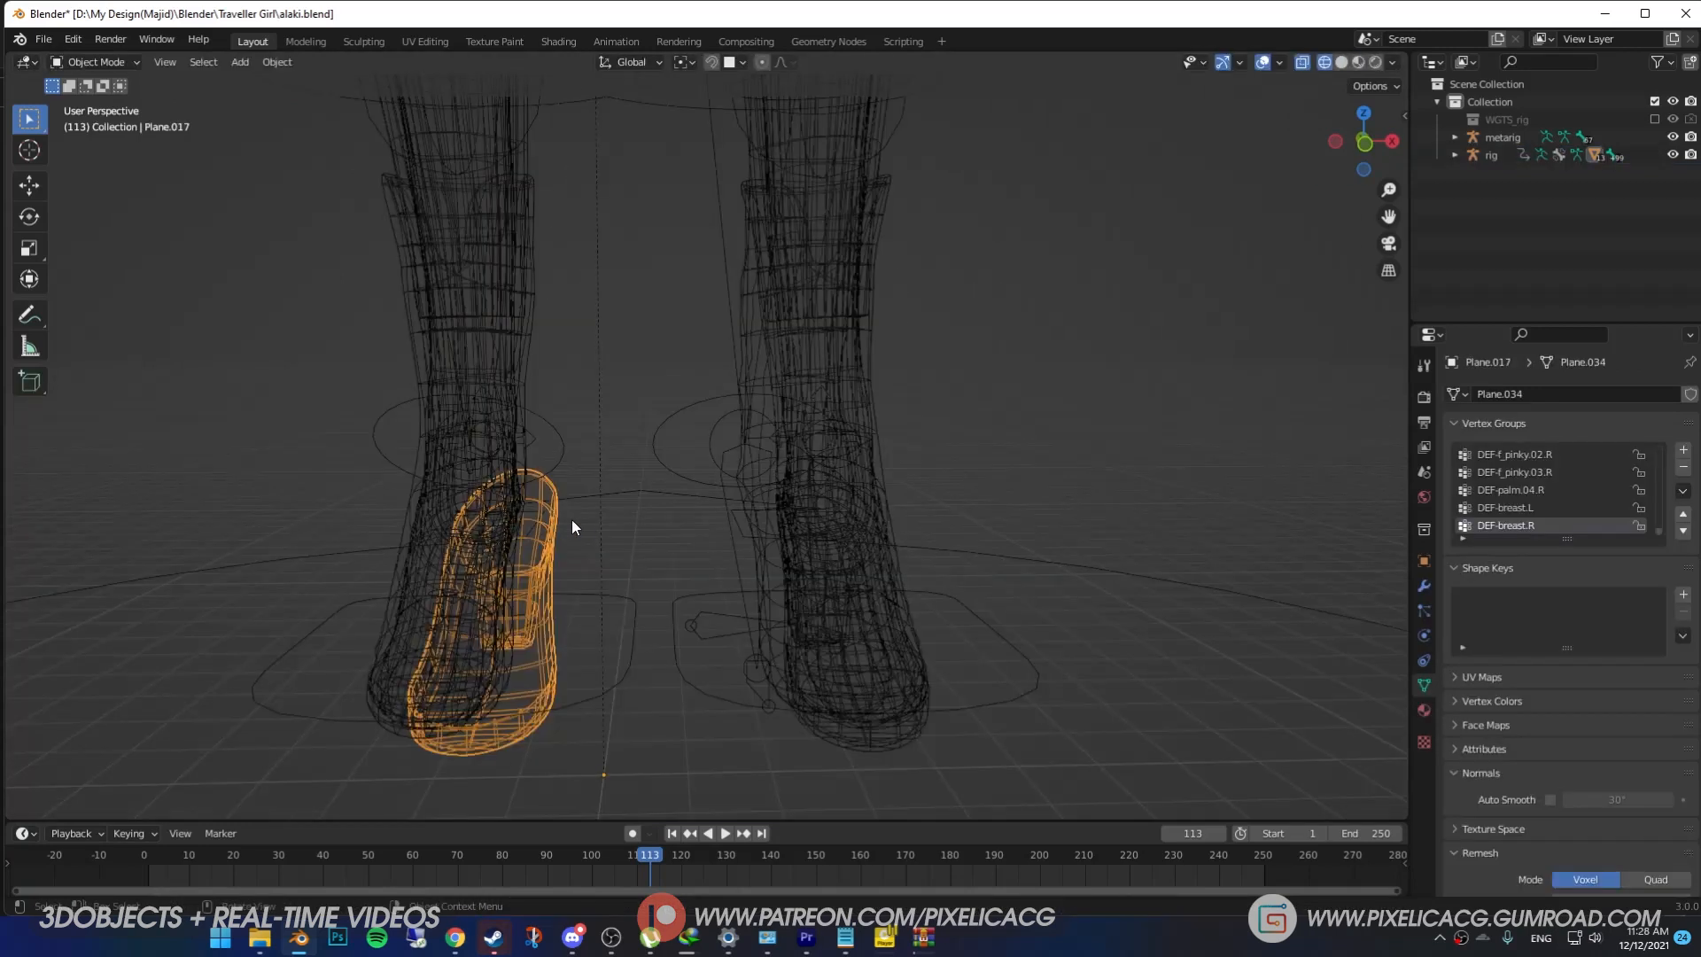
{"action": "mouse_move", "coordinate": [583, 542]}
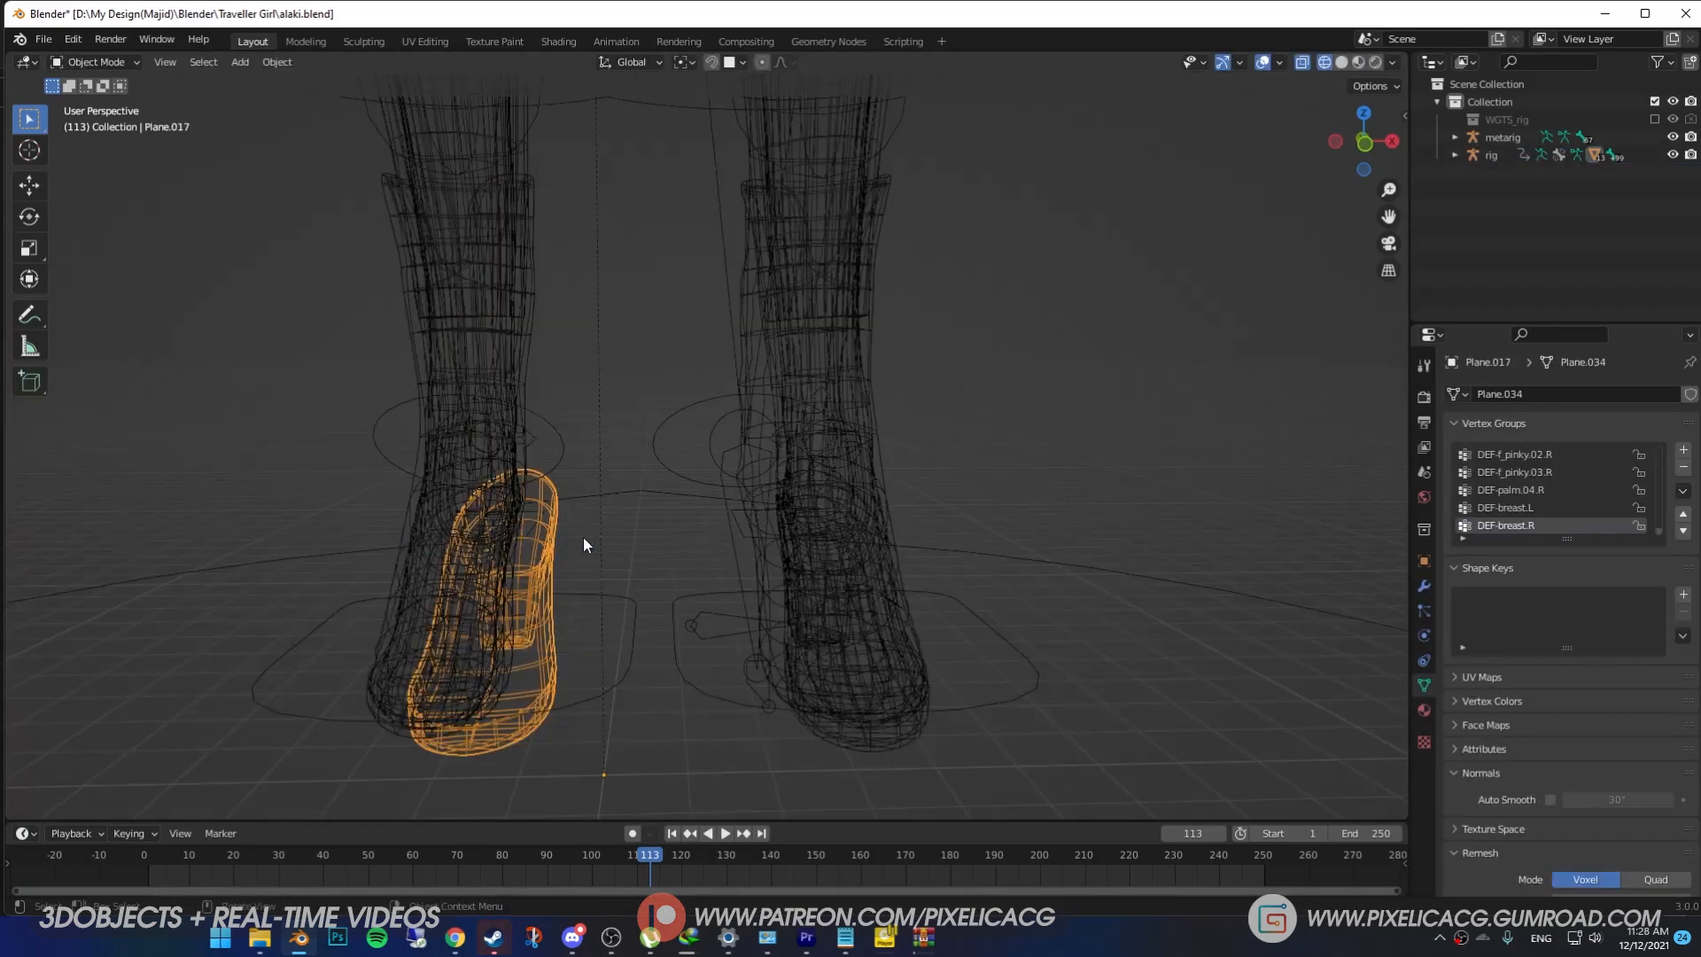
Select the right-foot shoe mesh Plane.017 in wireframe view.
{"action": "left_click", "coordinate": [92, 62]}
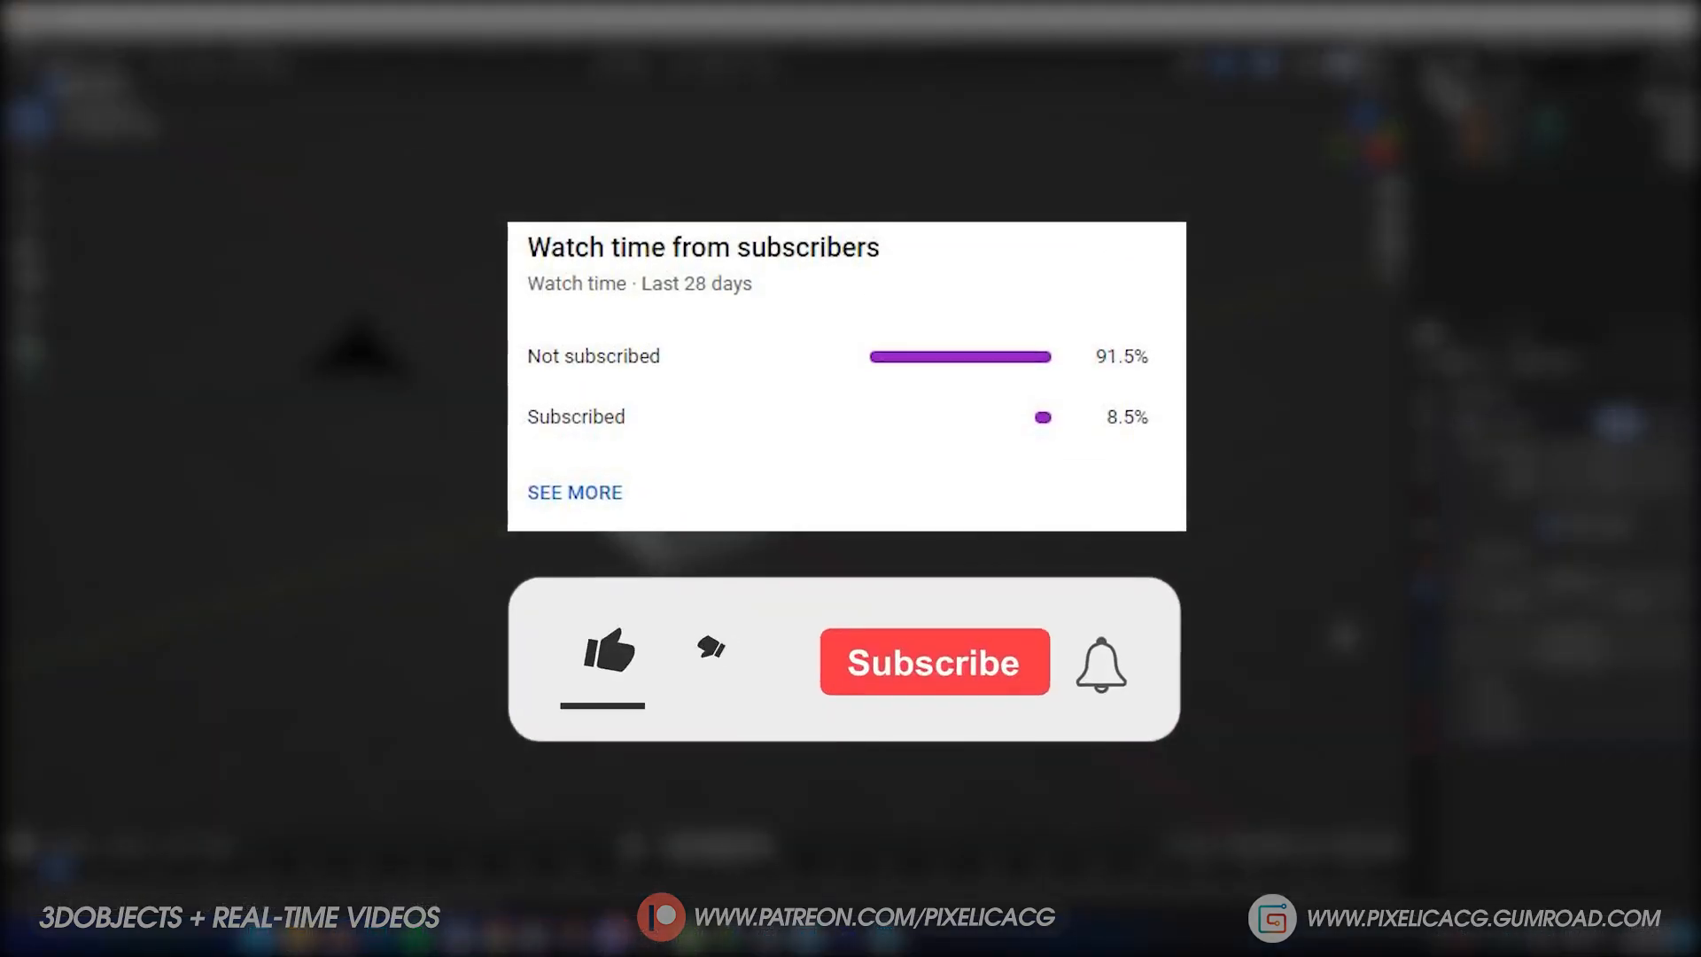
{"action": "left_click", "coordinate": [608, 650]}
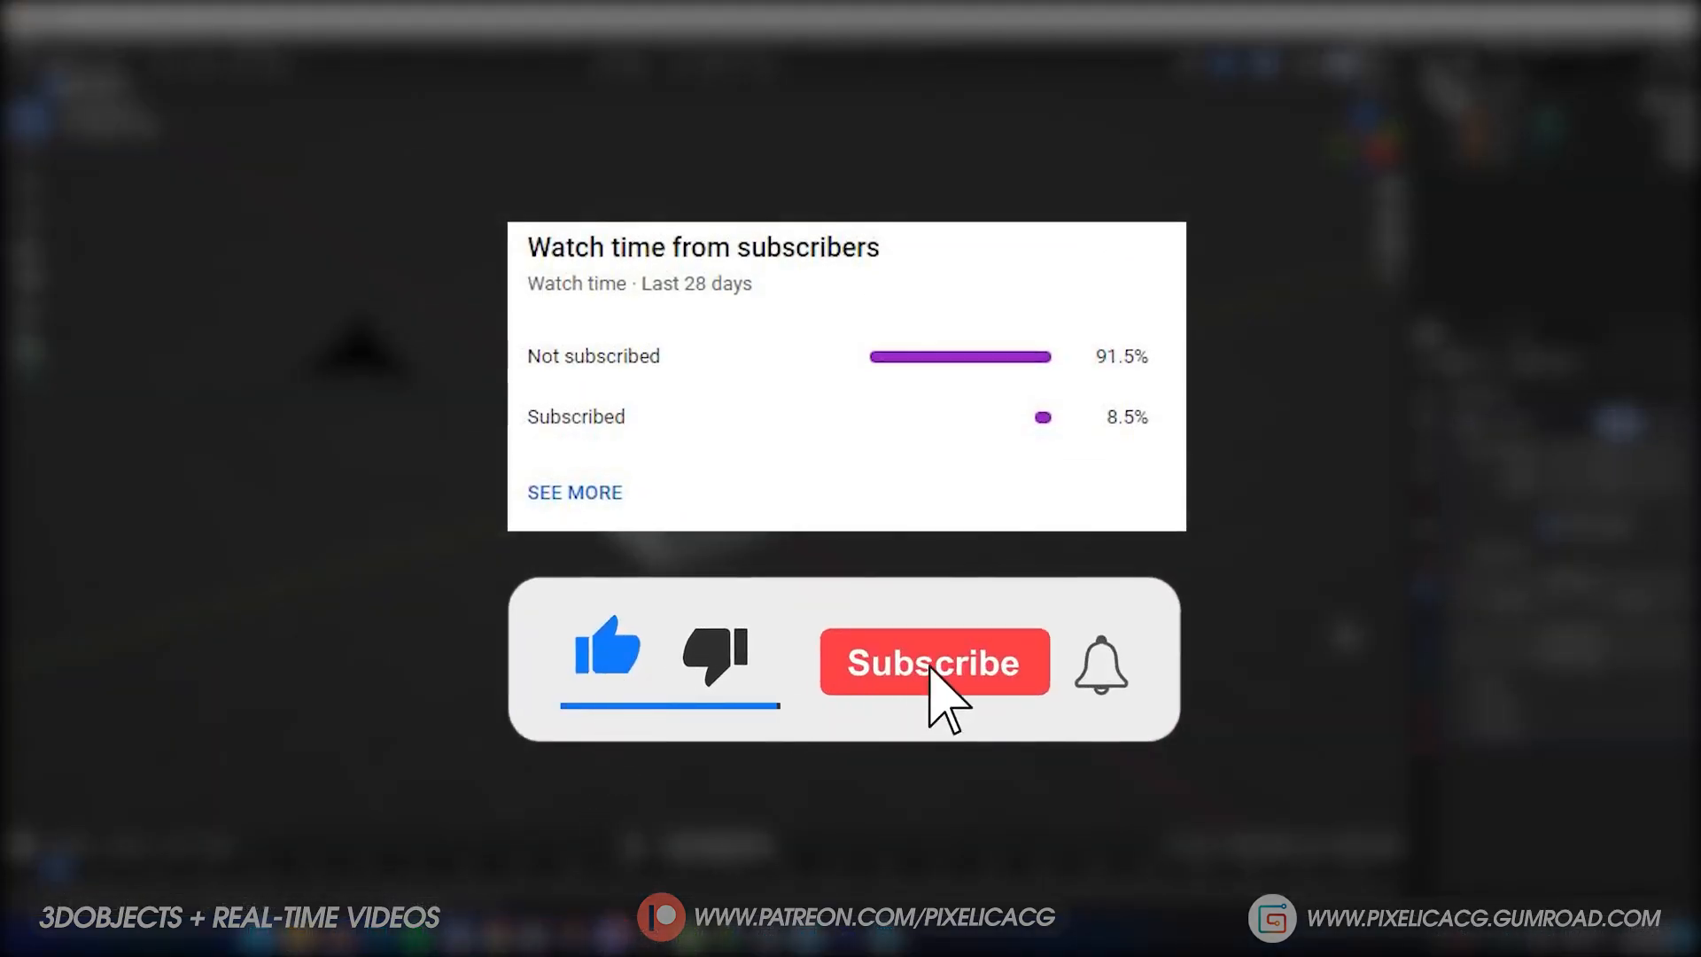
{"action": "left_click", "coordinate": [934, 661]}
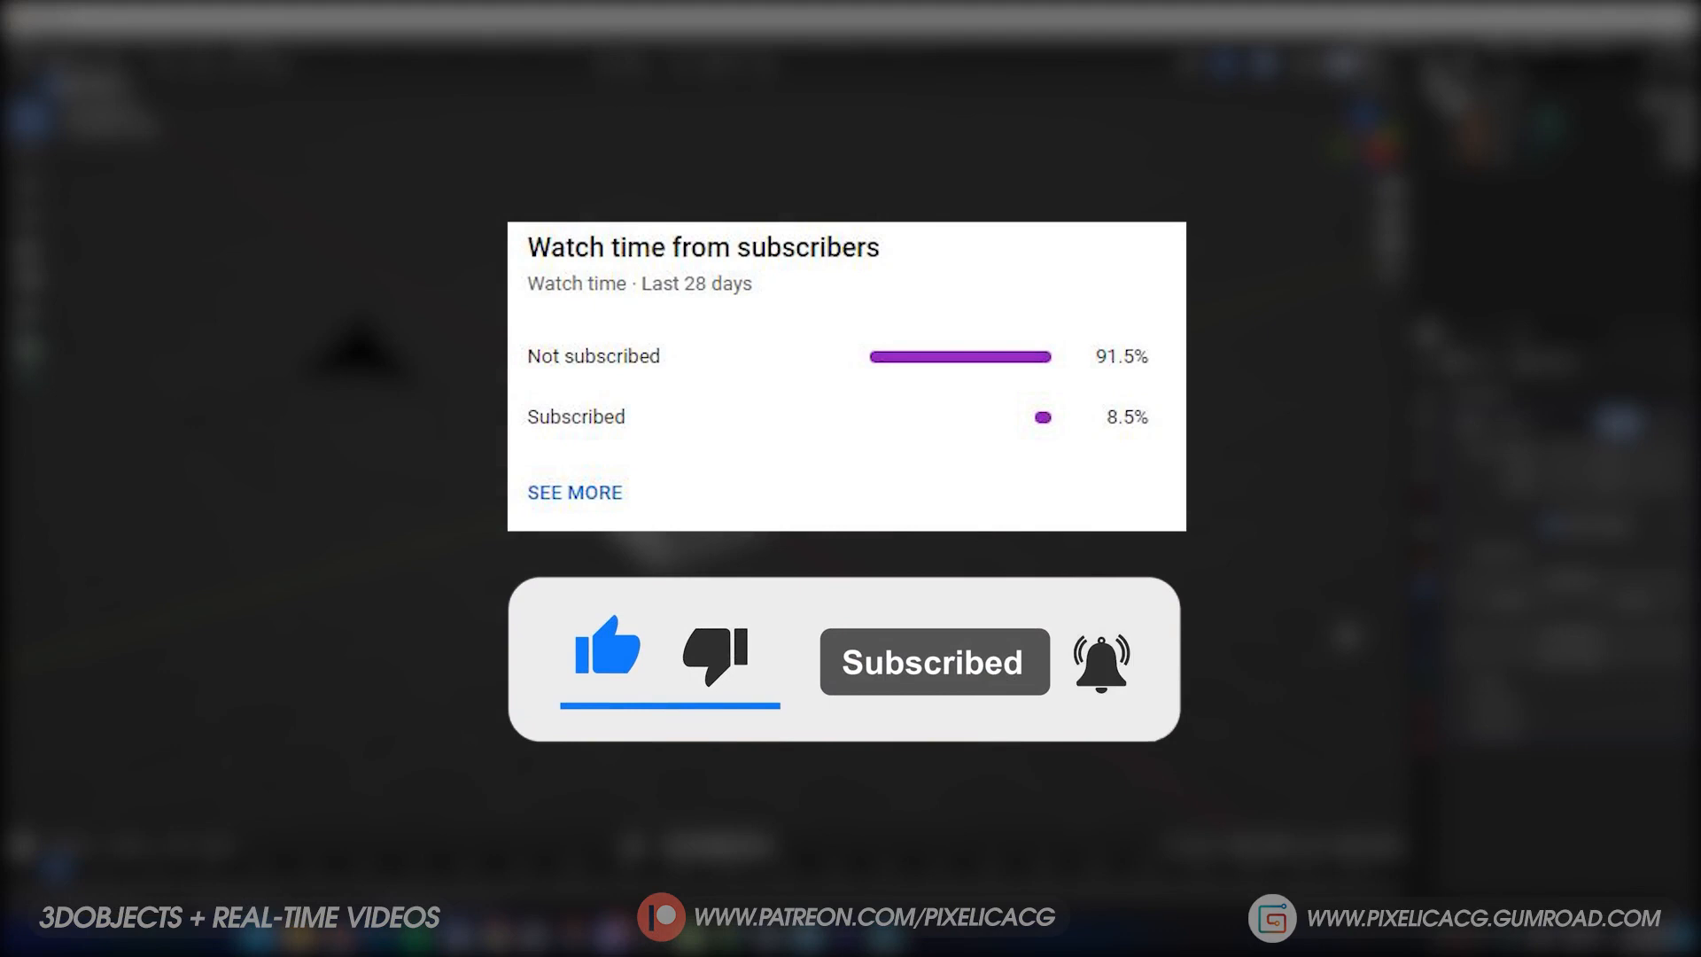